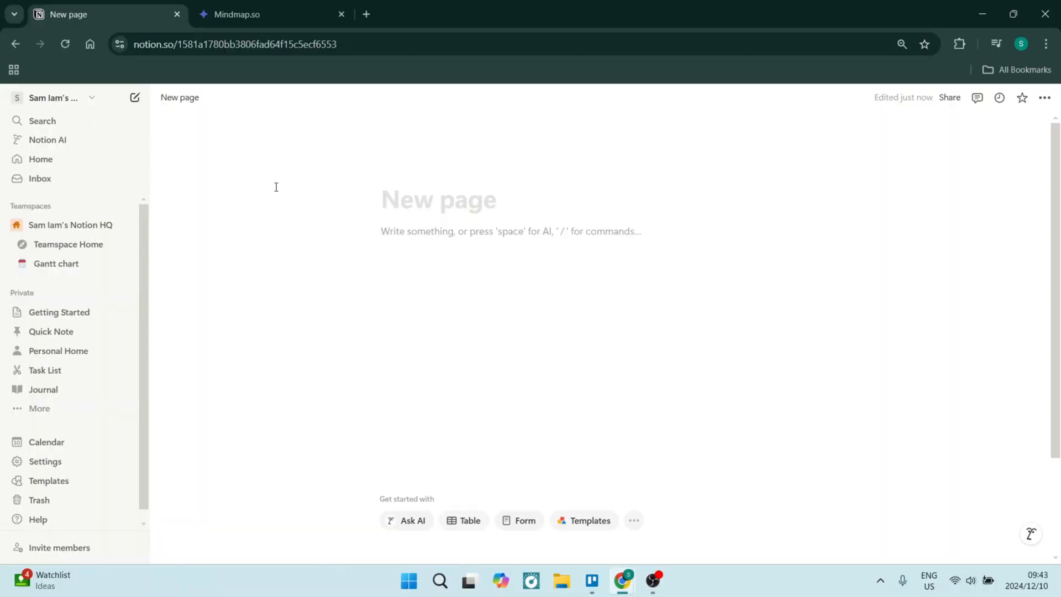
pyautogui.moveTo(392, 232)
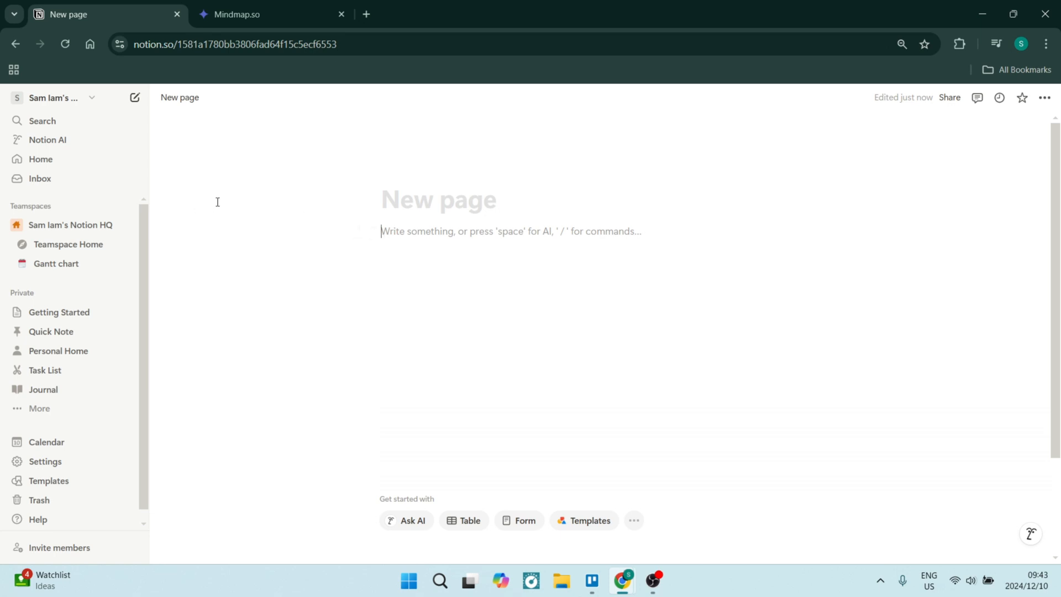
pyautogui.moveTo(275, 230)
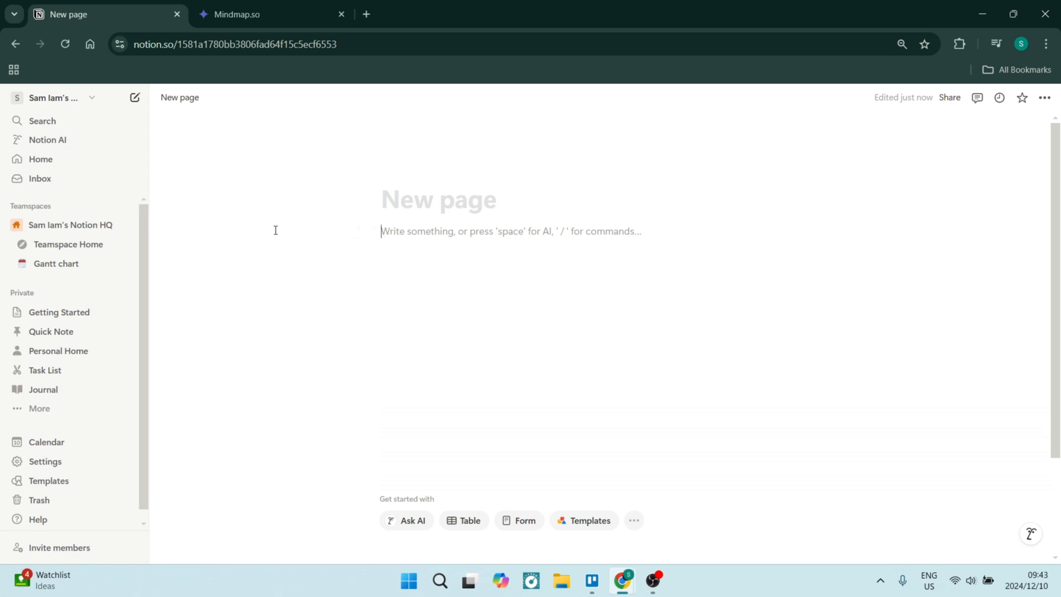
pyautogui.moveTo(403, 235)
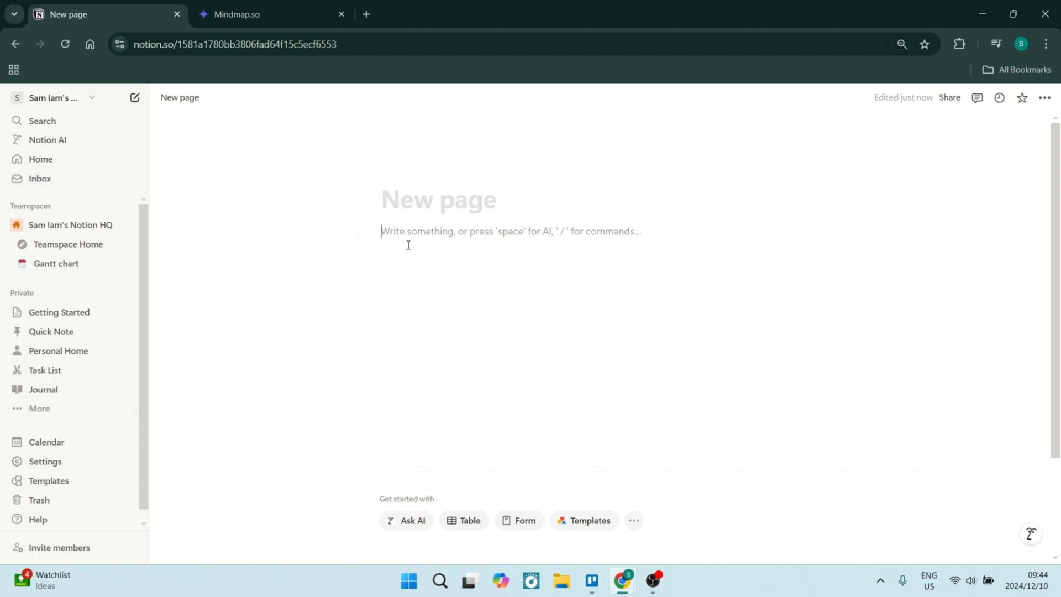
# - Write the AI request for a visual Sustainable Living mind map with subcategories, including Sustainable Food Practices
pyautogui.press('space')
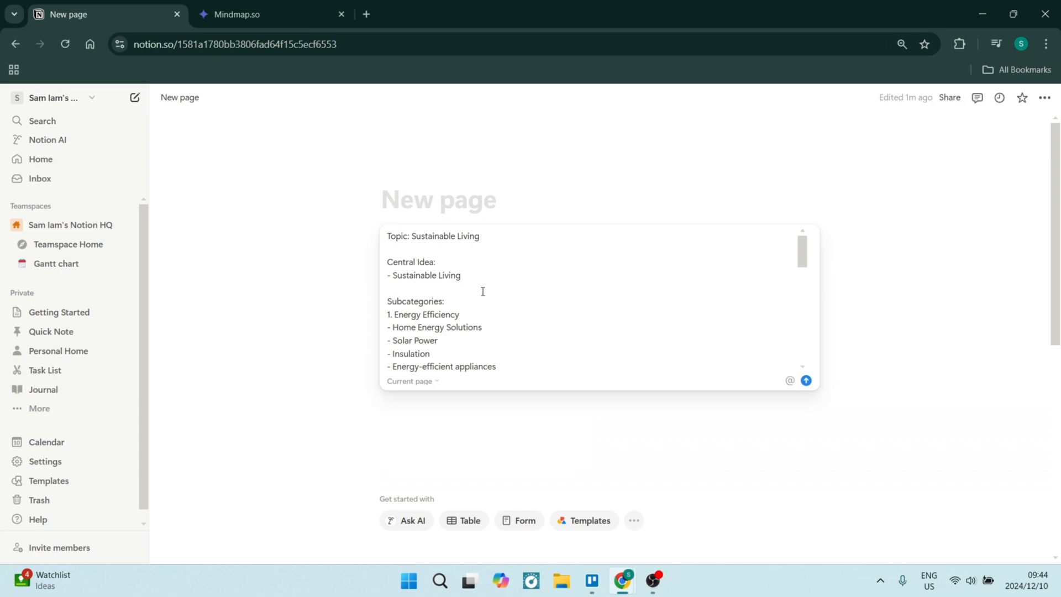
pyautogui.scroll(-3)
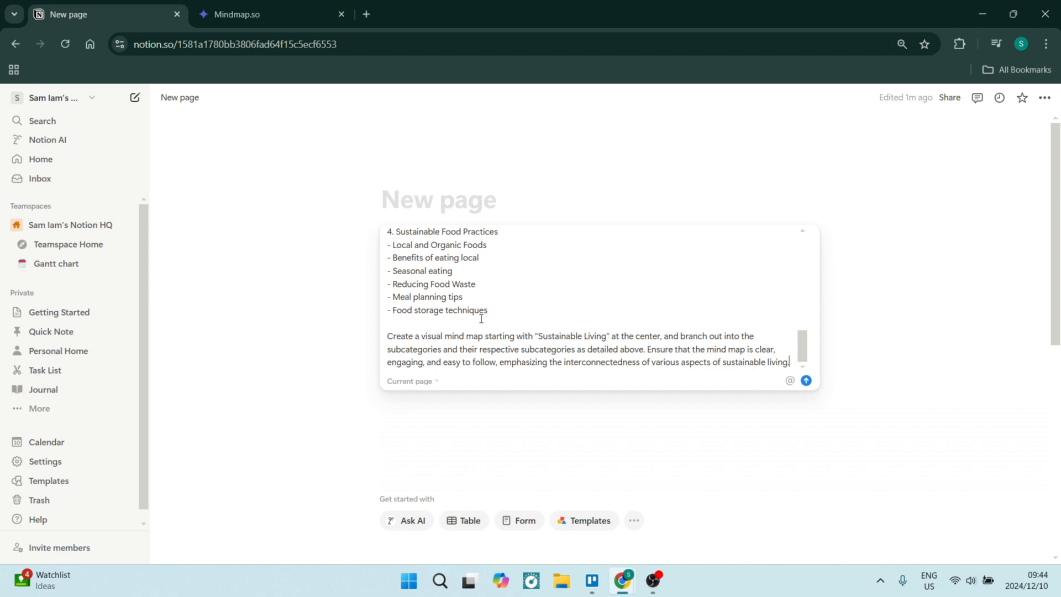
# - Submit the request and review the generated 'Sustainable Living: A Comprehensive Guide' with its Mermaid mind map
pyautogui.click(806, 381)
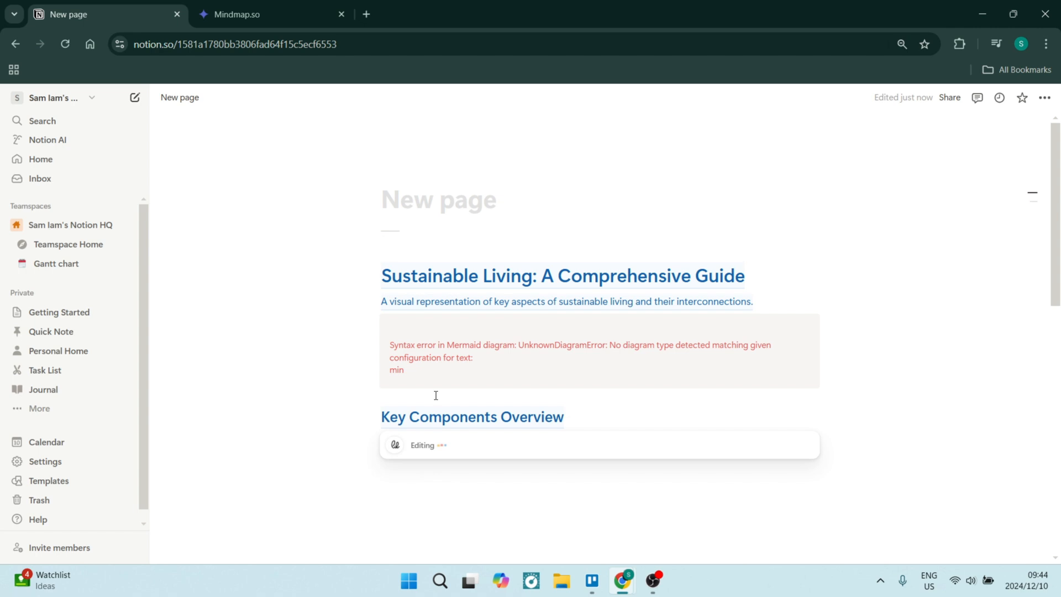
pyautogui.scroll(-3)
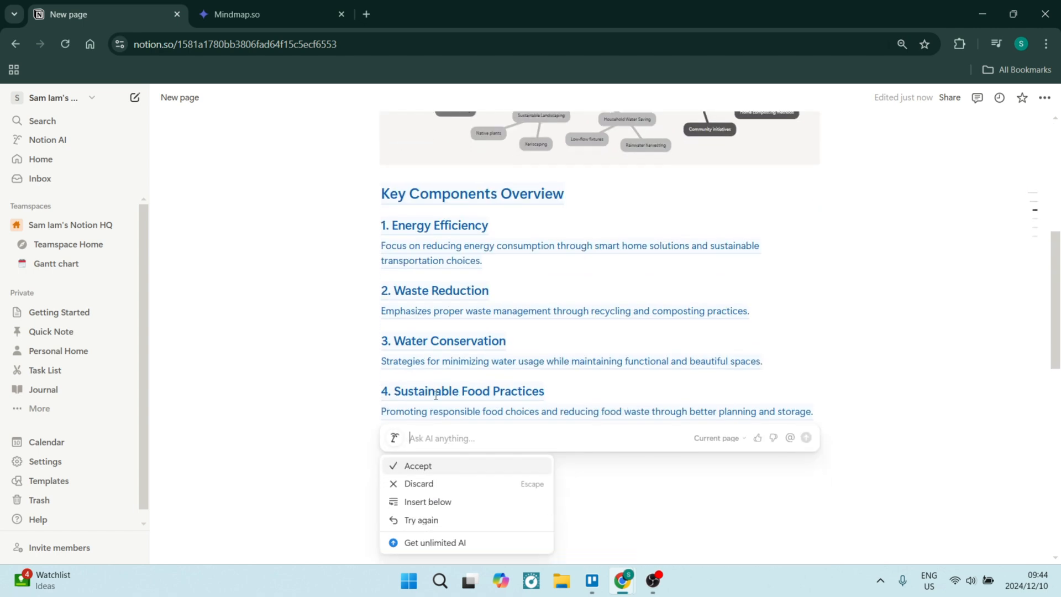
pyautogui.click(416, 467)
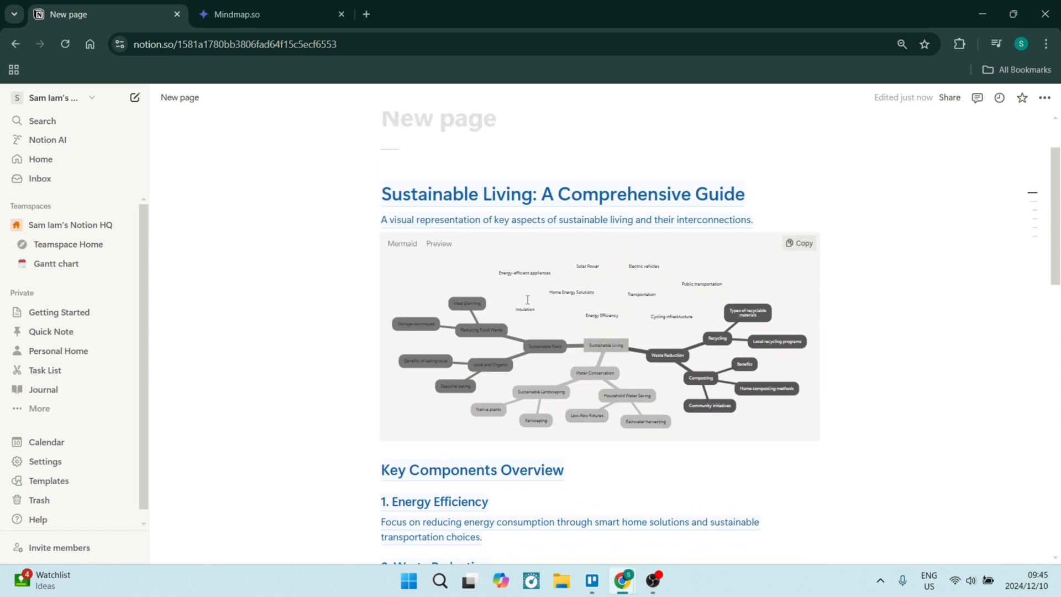
pyautogui.moveTo(598, 381)
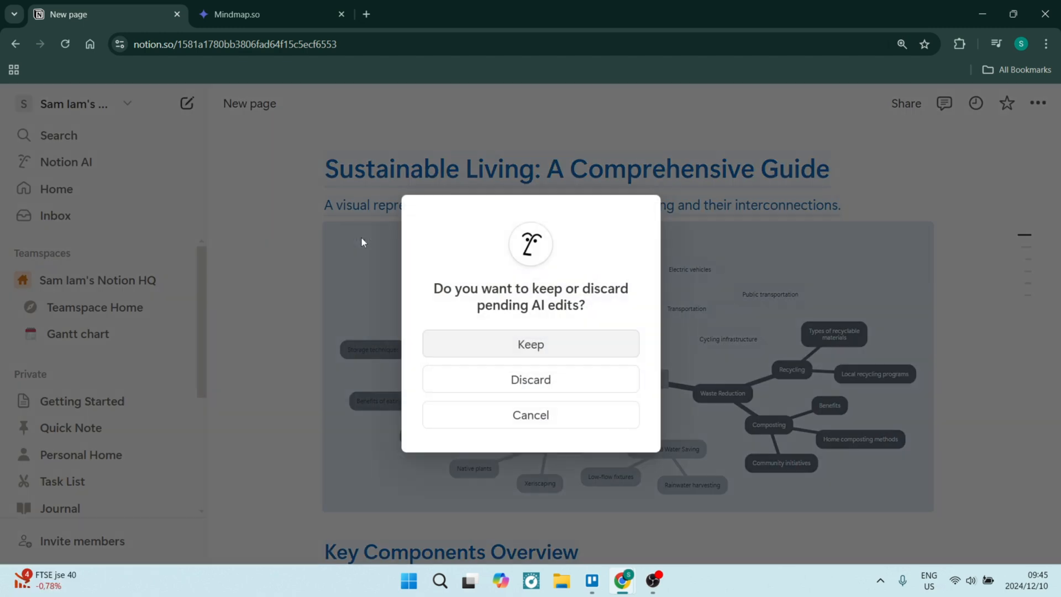
pyautogui.moveTo(469, 344)
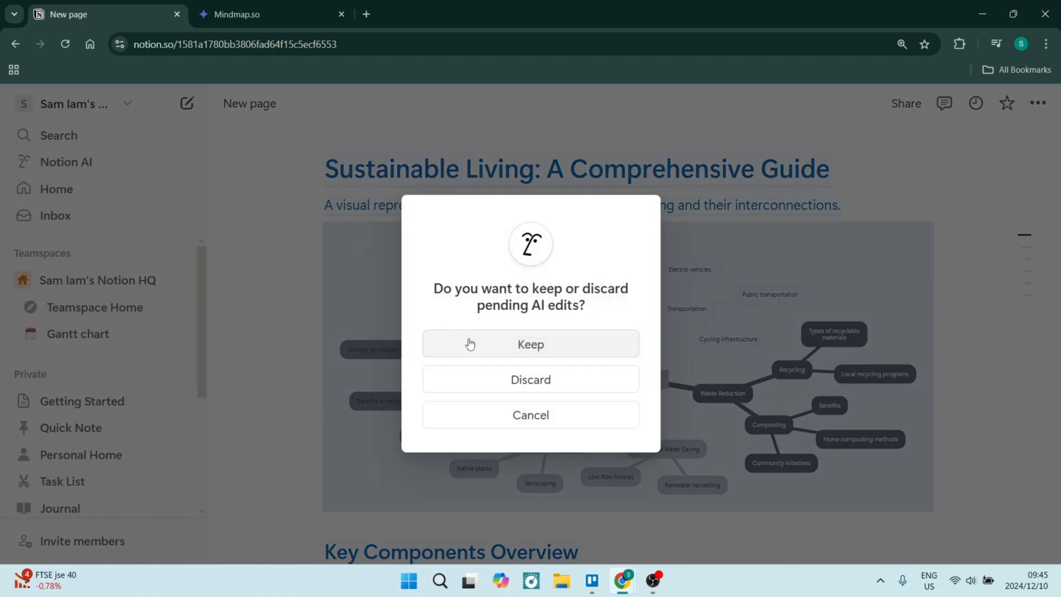
pyautogui.moveTo(533, 338)
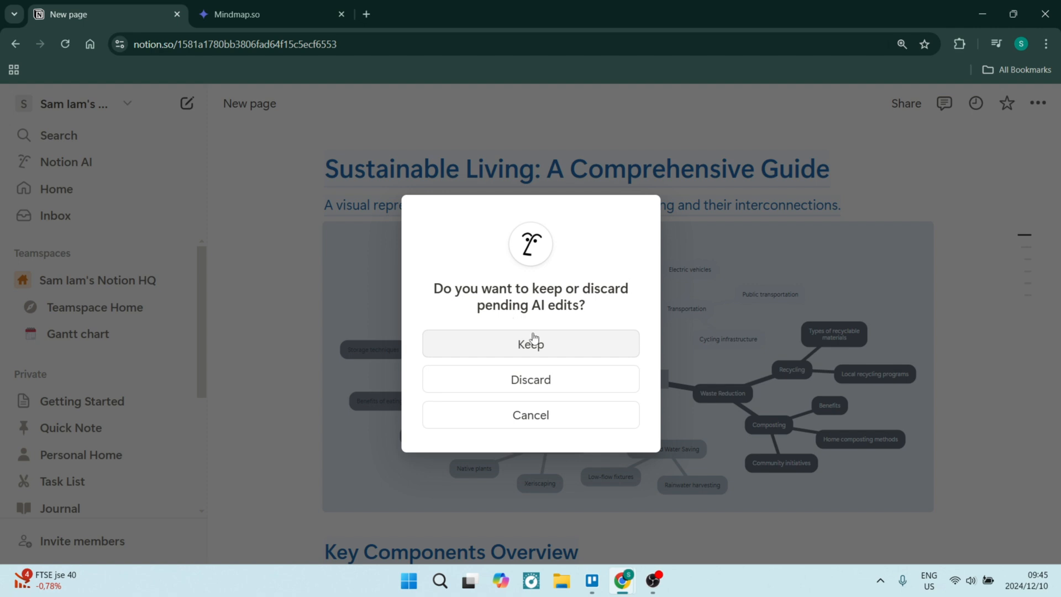
pyautogui.moveTo(493, 348)
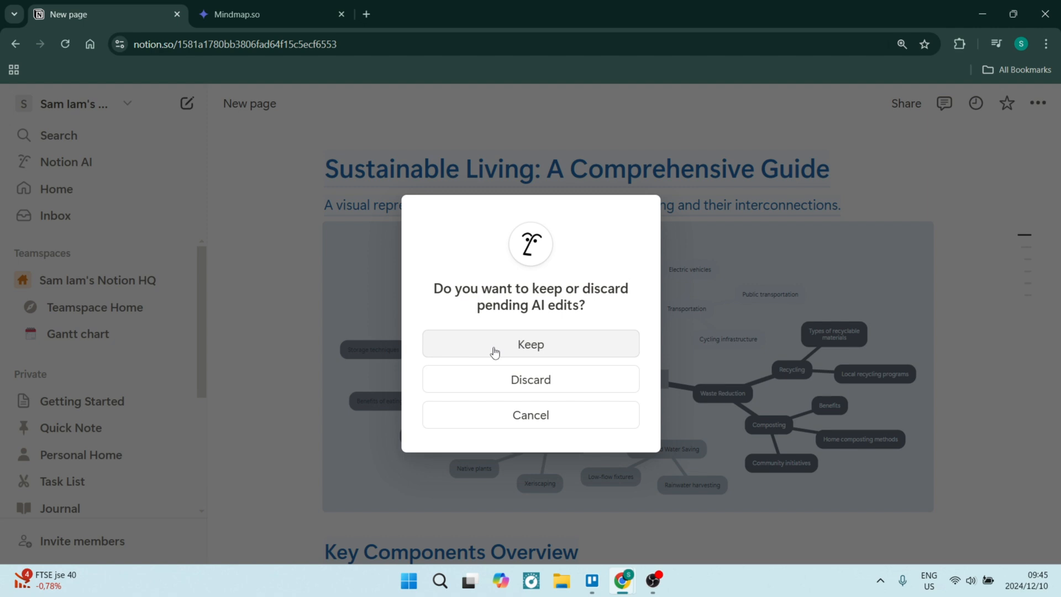
# - Keep the AI edits and browse the code block's language list, leaving it on Mermaid
pyautogui.click(529, 344)
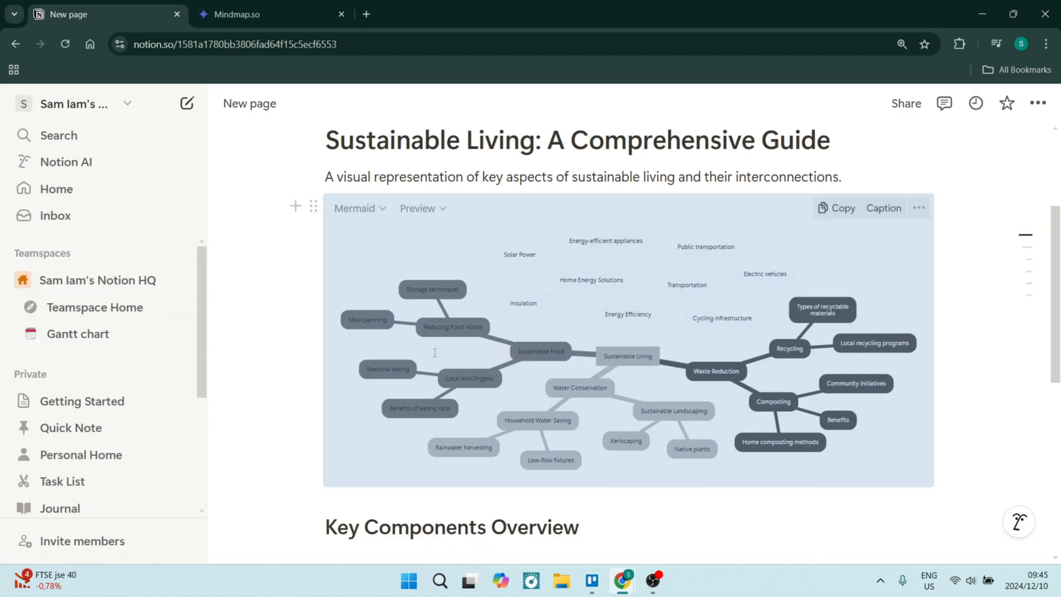
pyautogui.moveTo(359, 208)
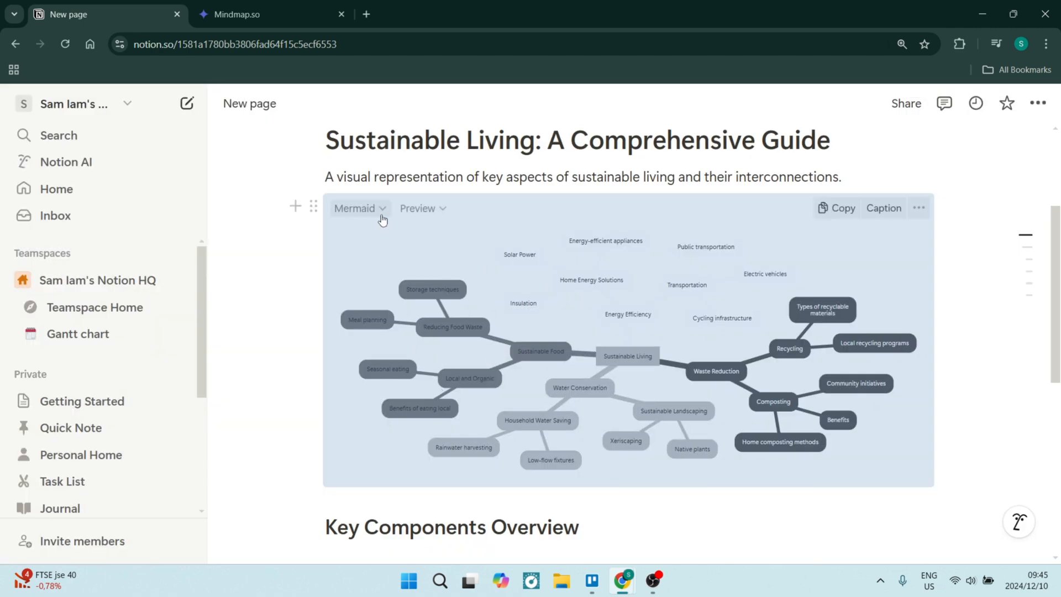
pyautogui.click(355, 207)
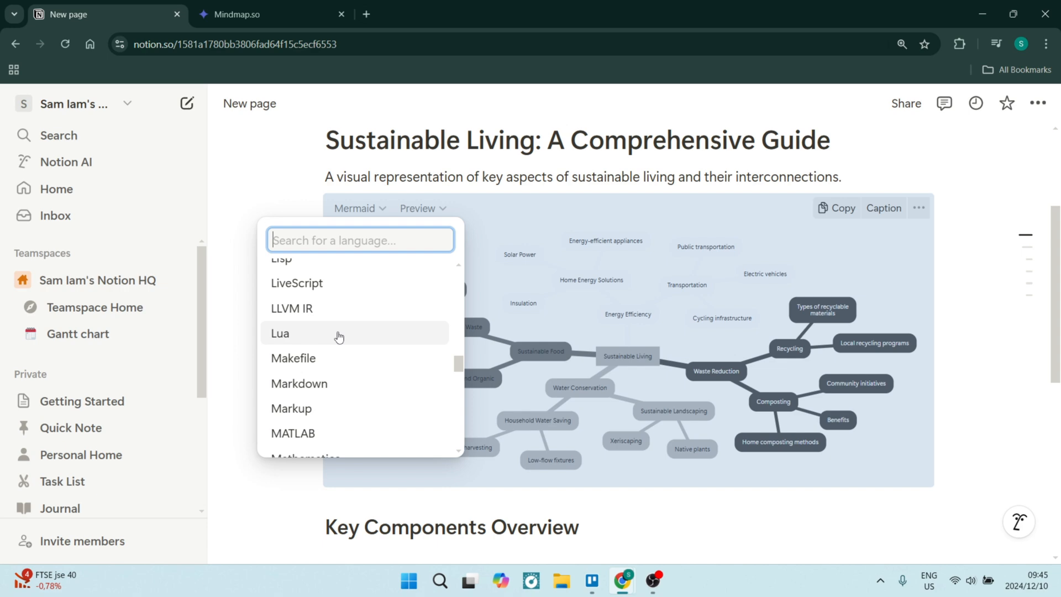
pyautogui.moveTo(331, 358)
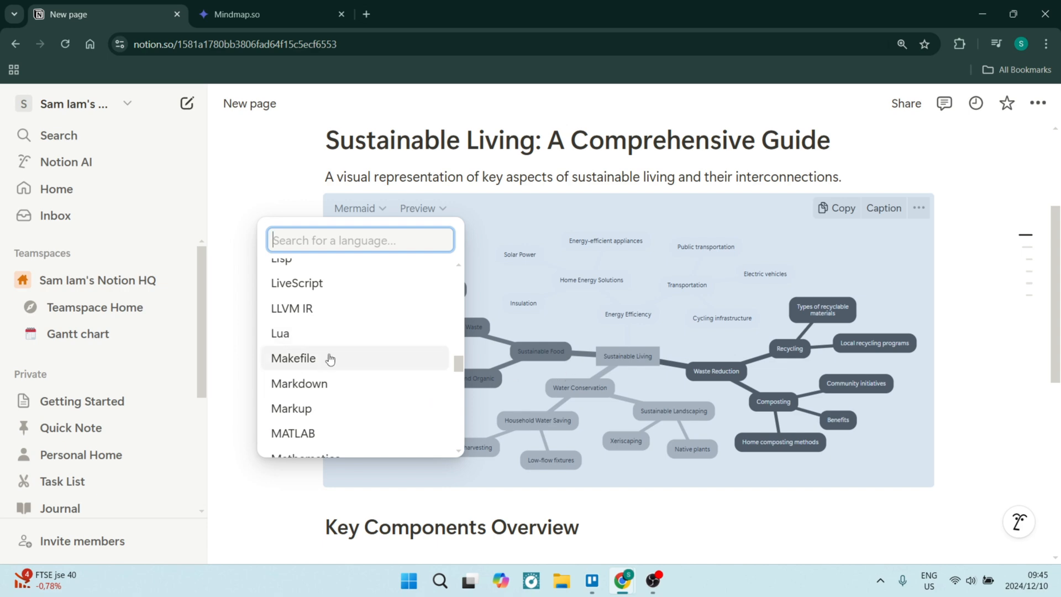
pyautogui.scroll(-3)
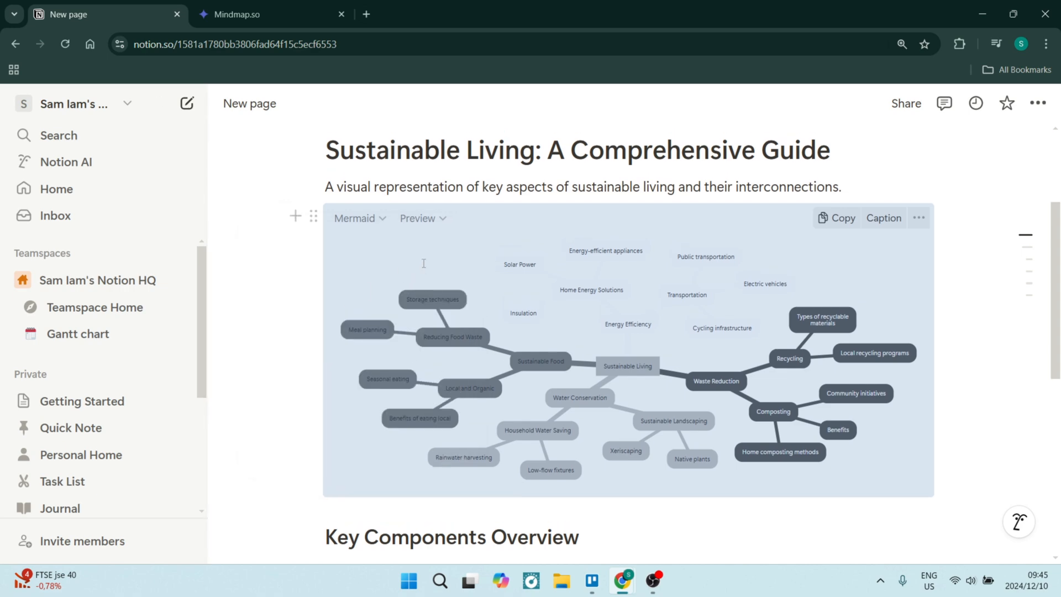
pyautogui.scroll(-3)
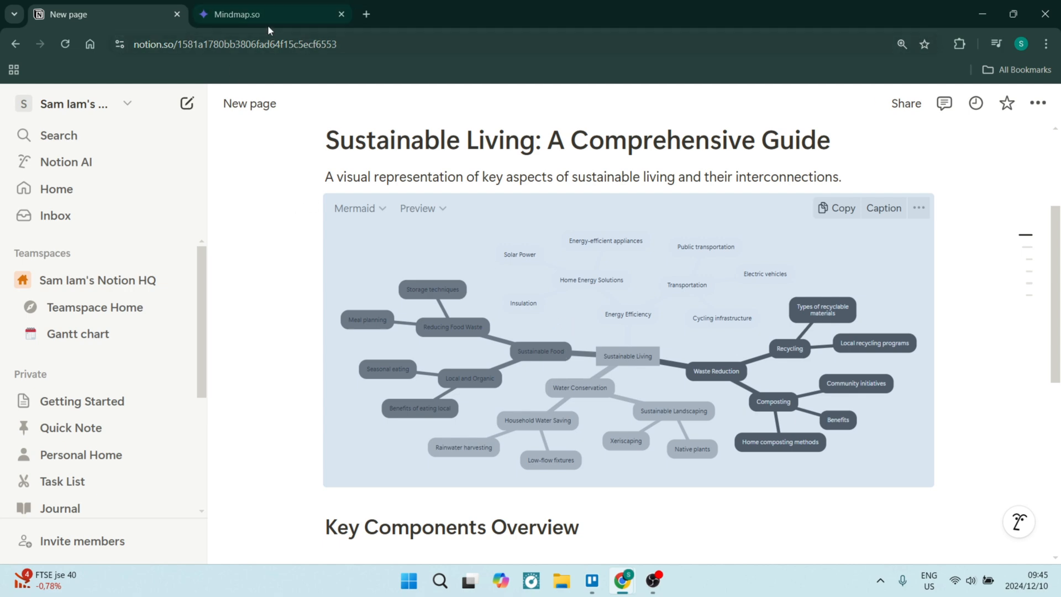
# - Switch to the Mindmap.so board and start connecting it with Notion
pyautogui.click(271, 14)
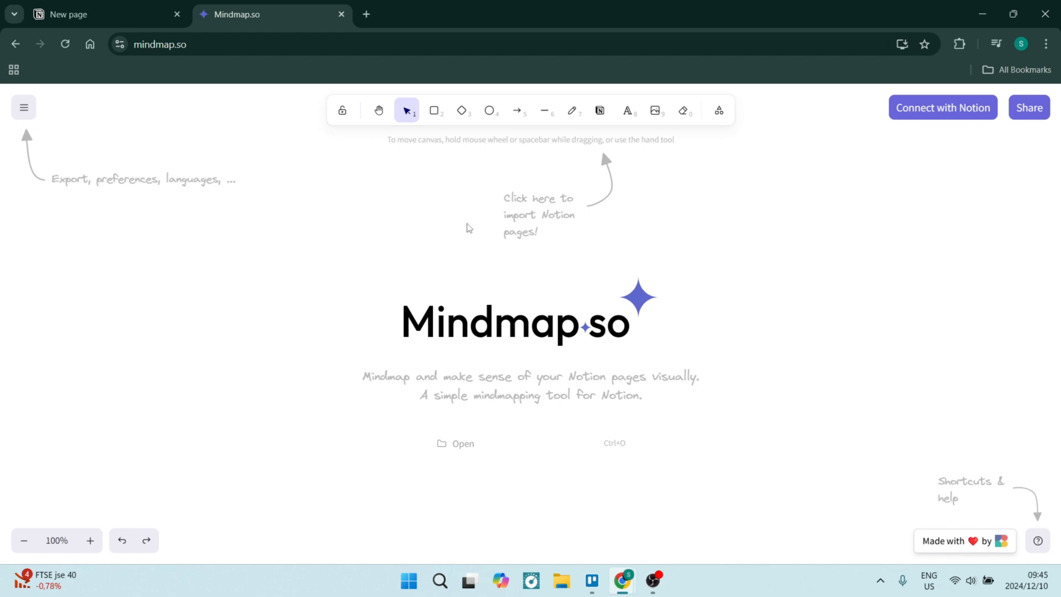
pyautogui.moveTo(843, 255)
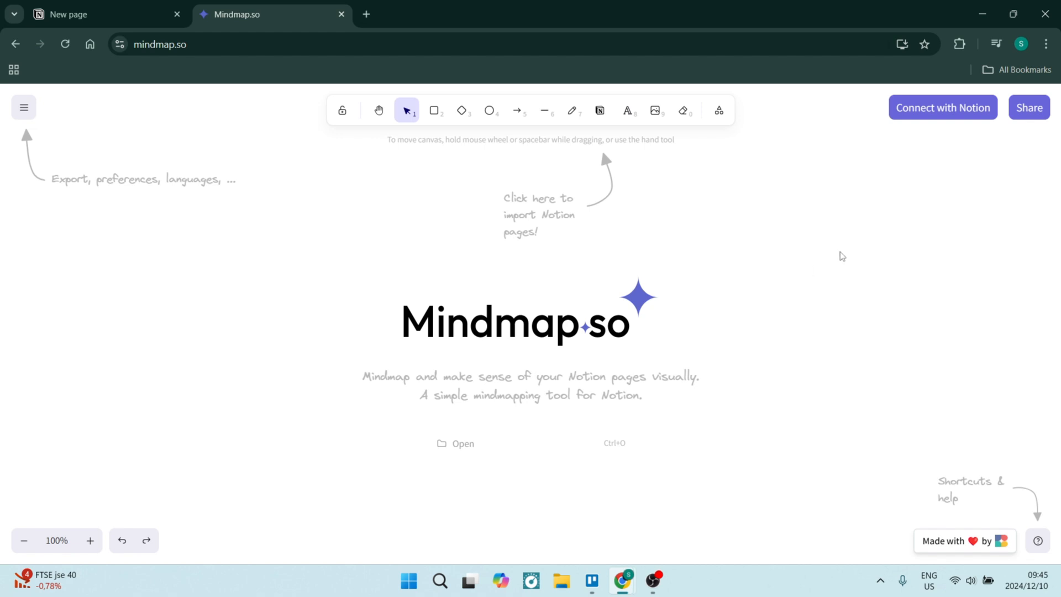
pyautogui.click(942, 107)
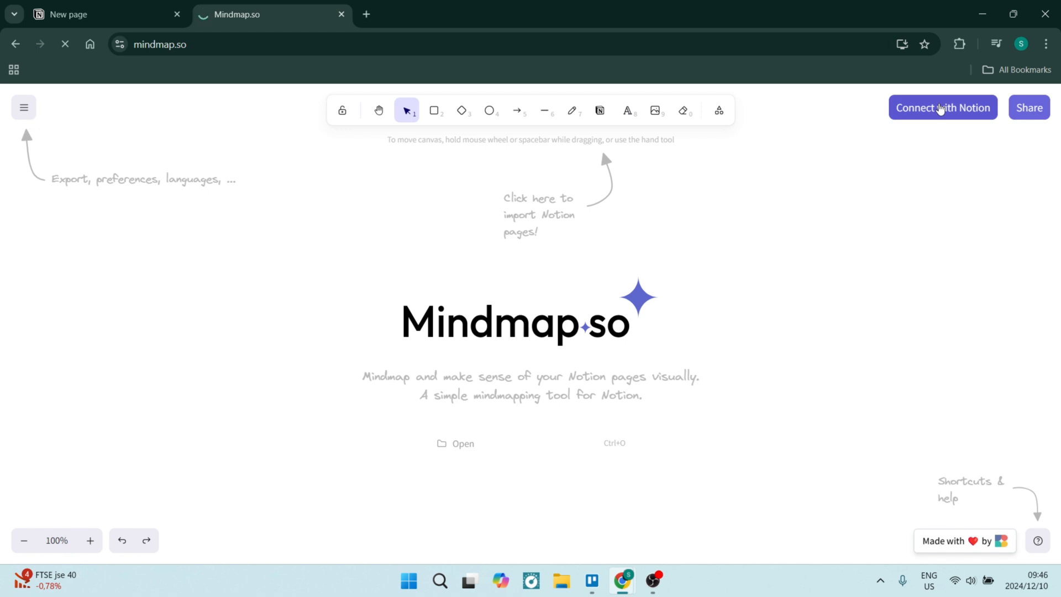
# - Connect Mindmap.so with Notion and move to selecting which pages it may access
pyautogui.click(942, 108)
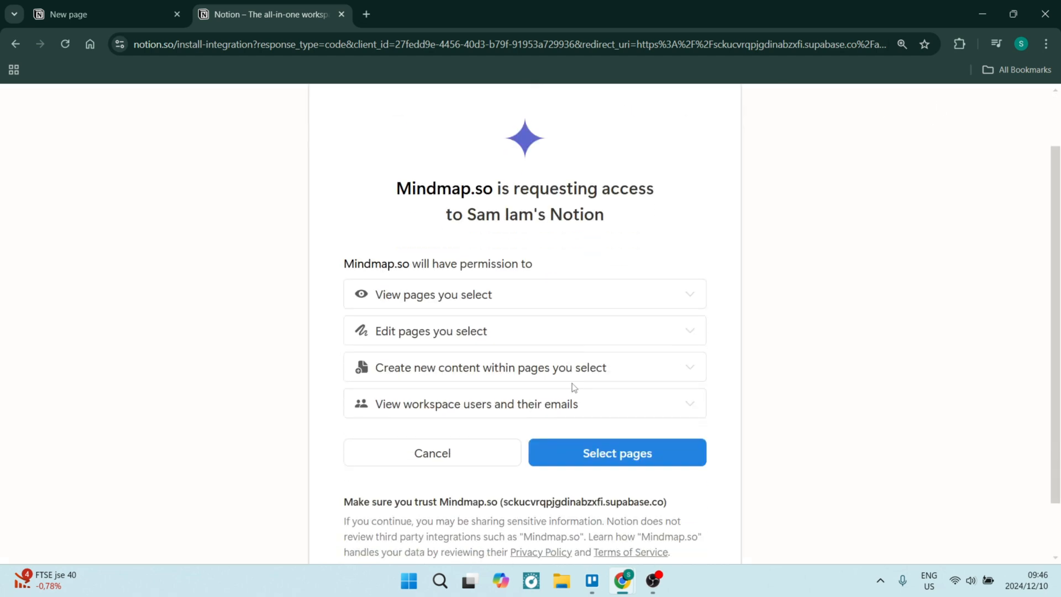
pyautogui.moveTo(560, 453)
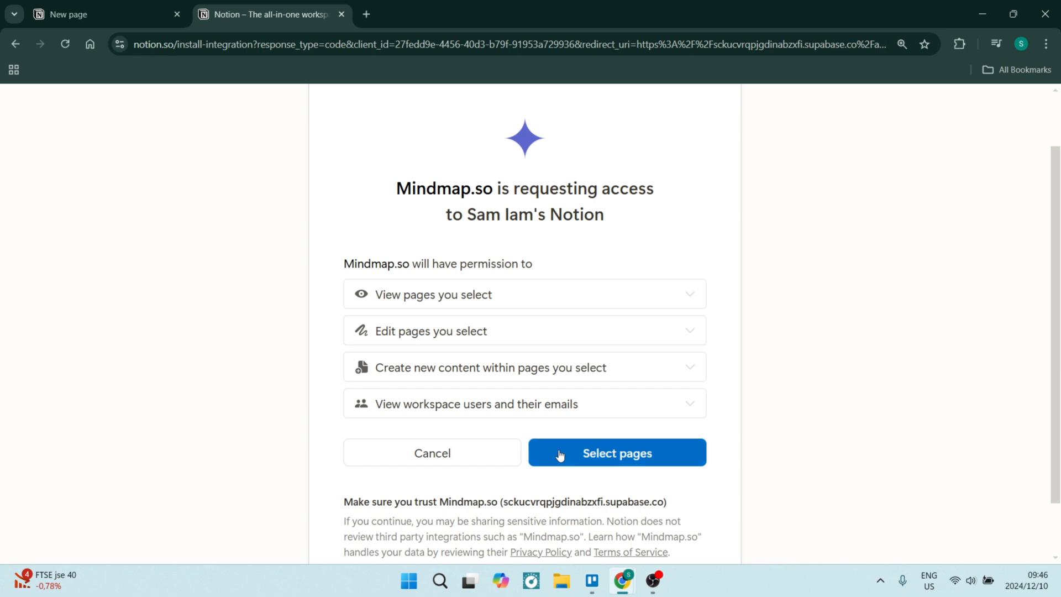
pyautogui.click(615, 454)
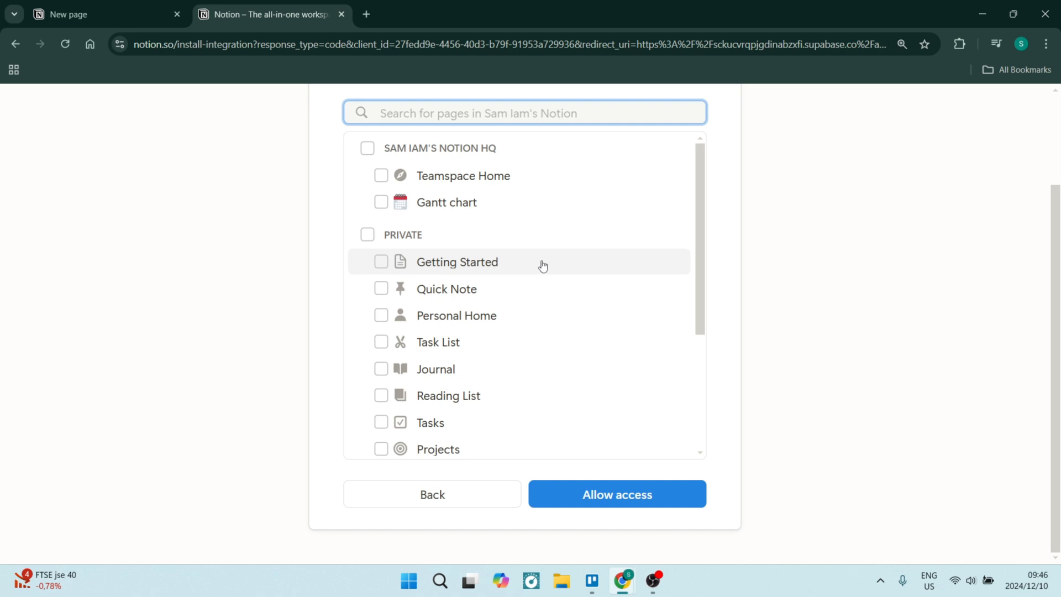
pyautogui.moveTo(465, 234)
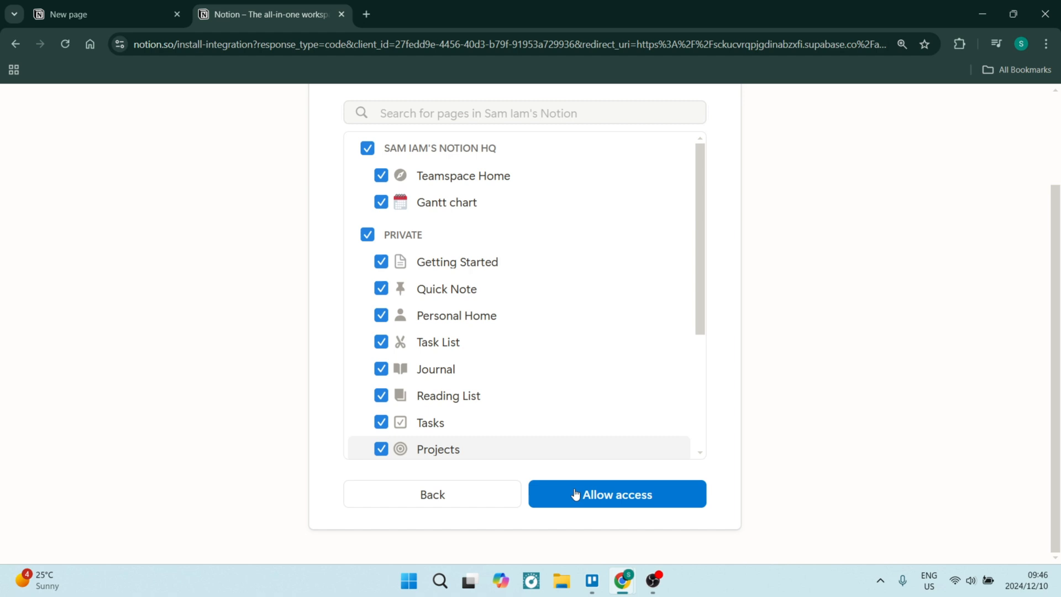
# - Allow Mindmap.so access to all checked workspace and private pages and reach the canvas
pyautogui.click(616, 494)
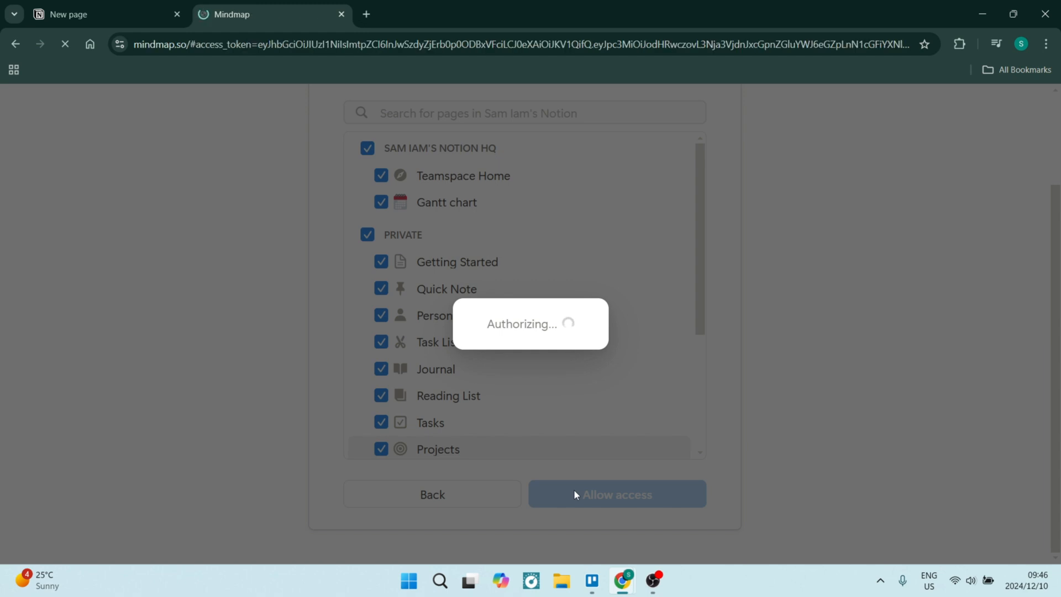
pyautogui.click(616, 494)
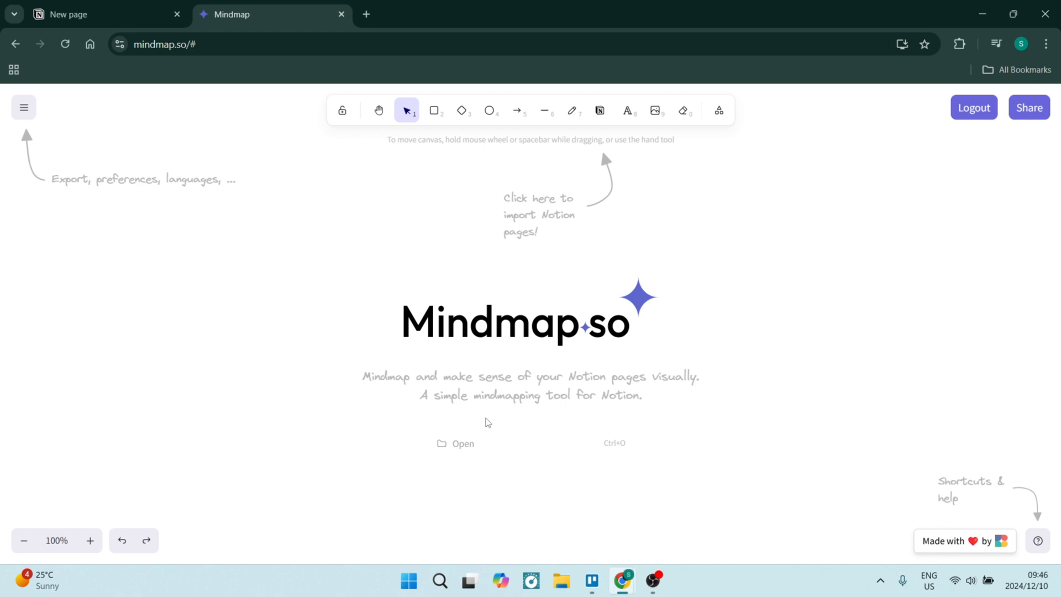
pyautogui.moveTo(545, 307)
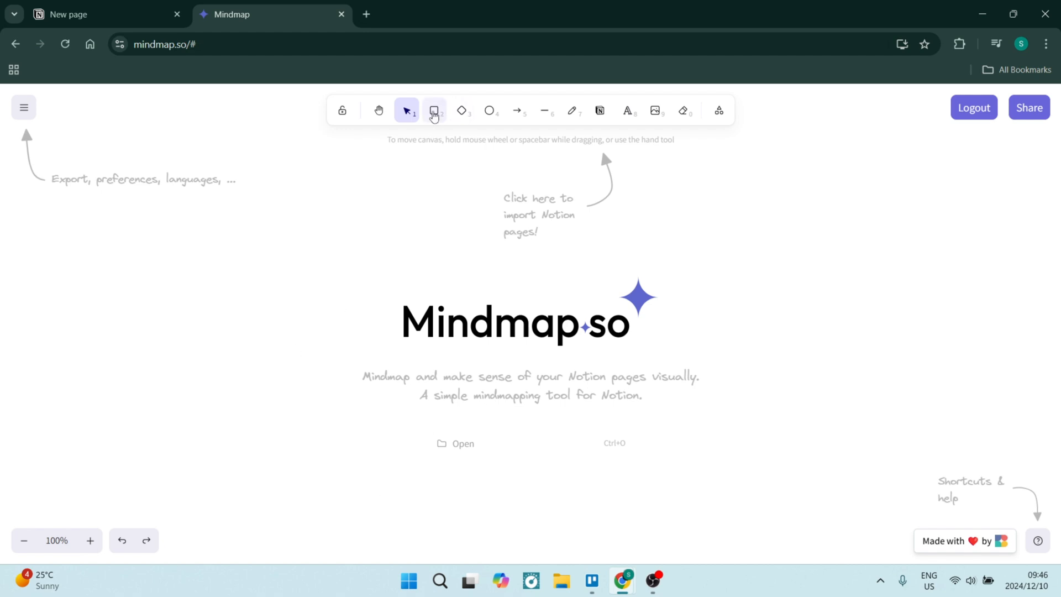
# - Draw a rounded box and centre a 'Central Idea' text label inside it
pyautogui.click(433, 111)
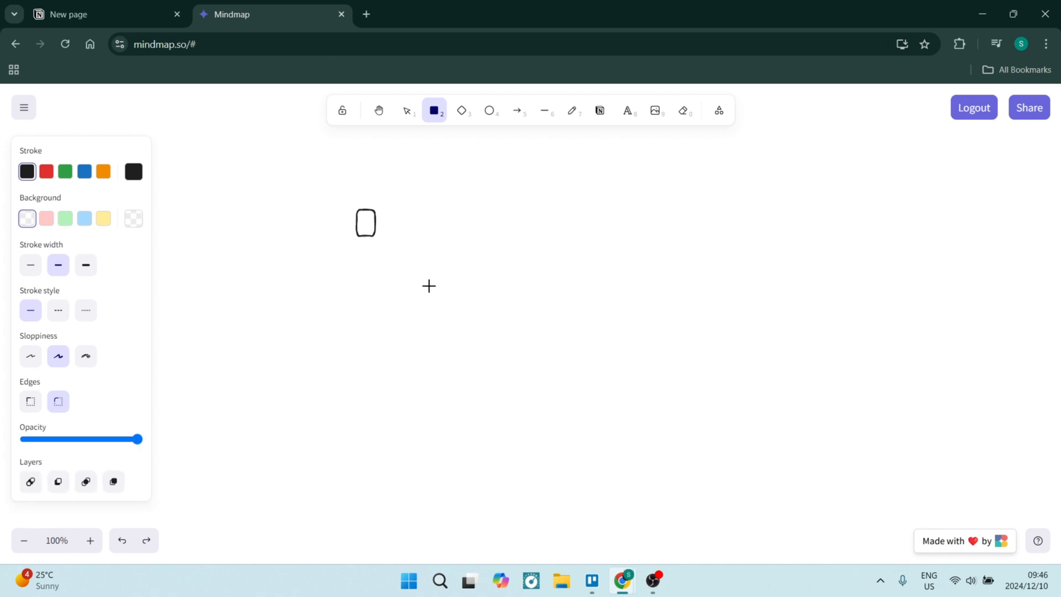
pyautogui.moveTo(351, 207); pyautogui.dragTo(572, 332)
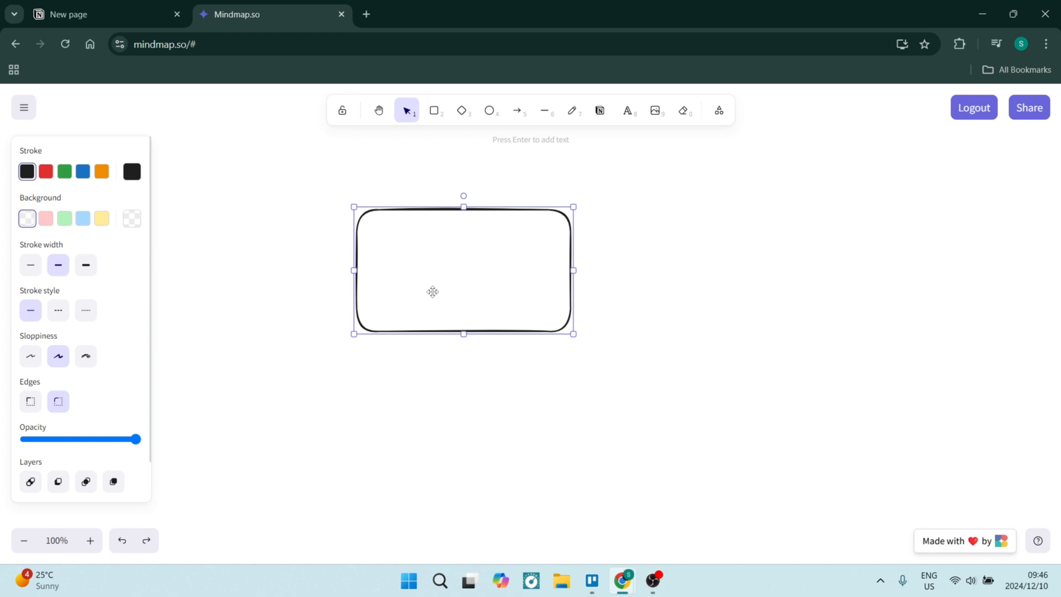
pyautogui.click(627, 110)
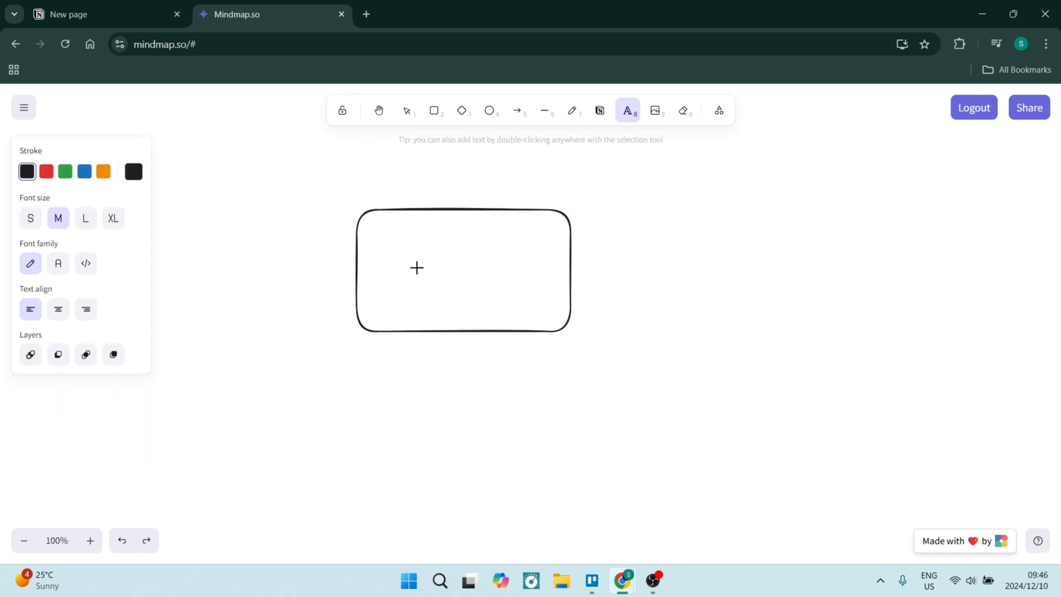
pyautogui.write('Central Idea')
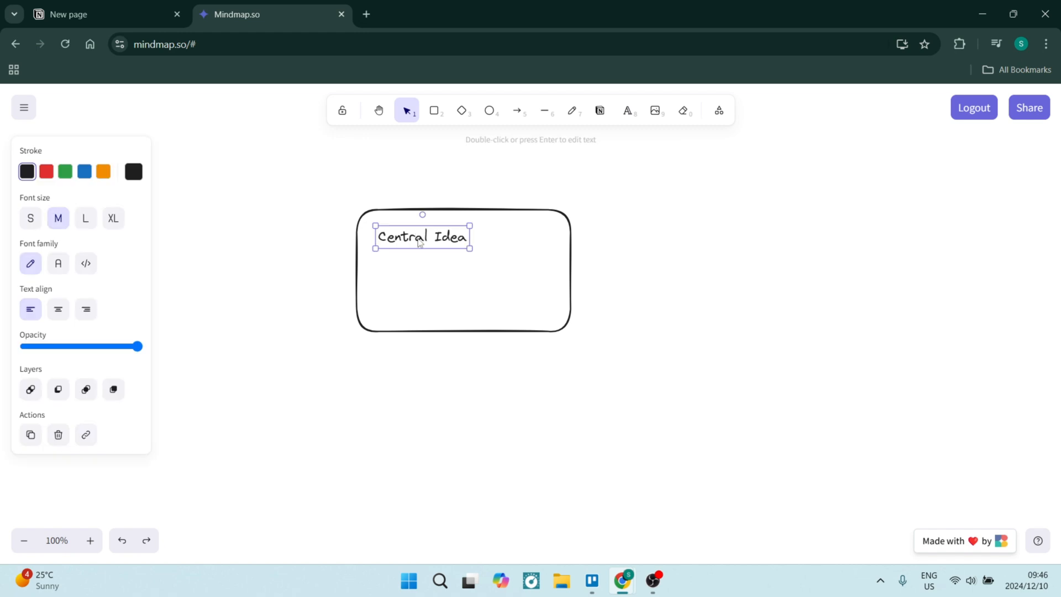
pyautogui.moveTo(423, 237); pyautogui.dragTo(462, 269)
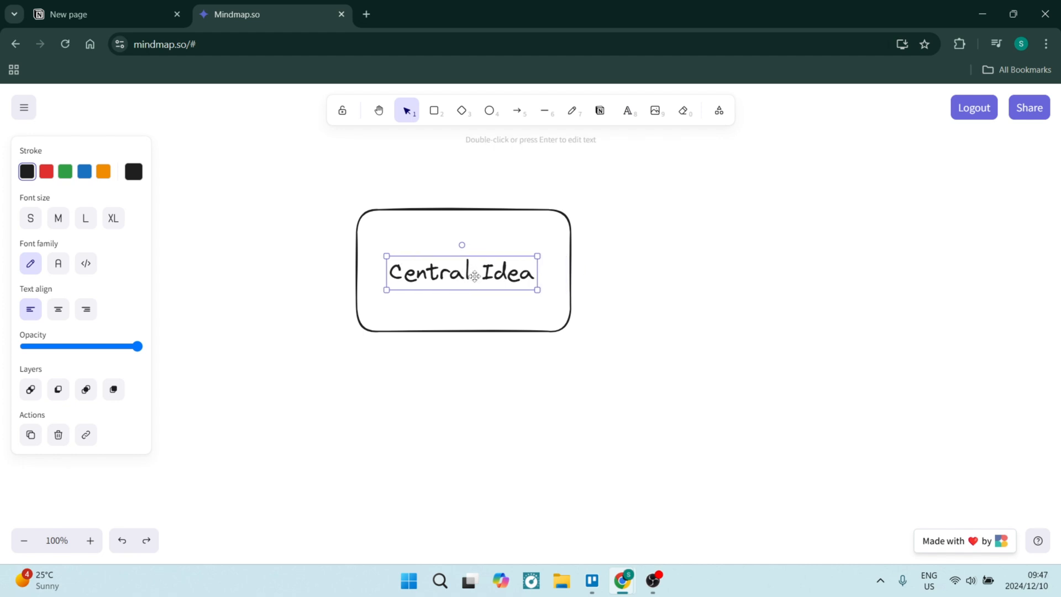
pyautogui.click(489, 367)
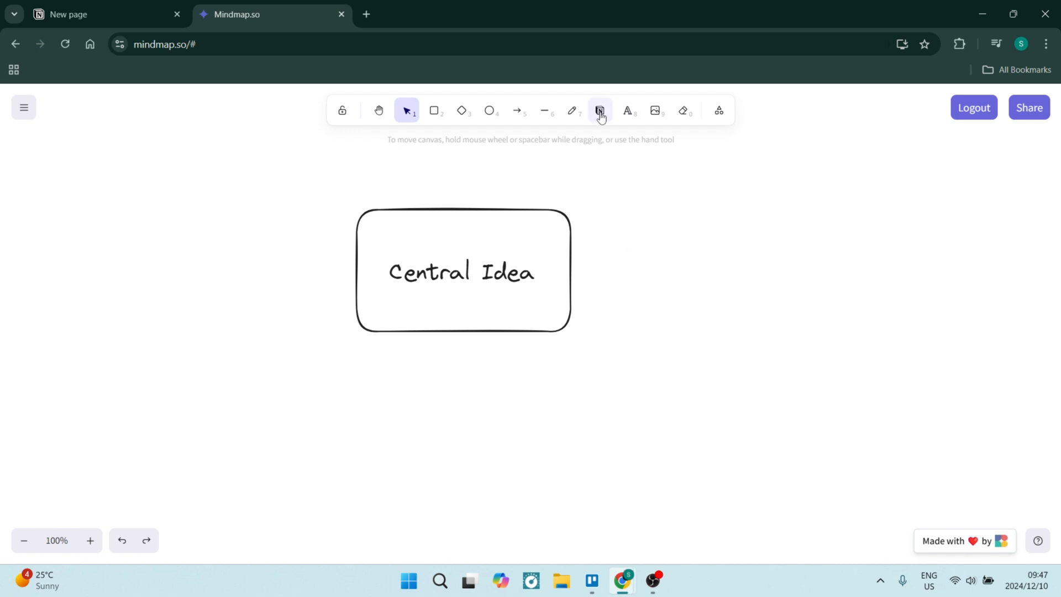
# - Import the Notion page 'This is a new Page!!!' as a card placed below-right of Central Idea
pyautogui.click(599, 110)
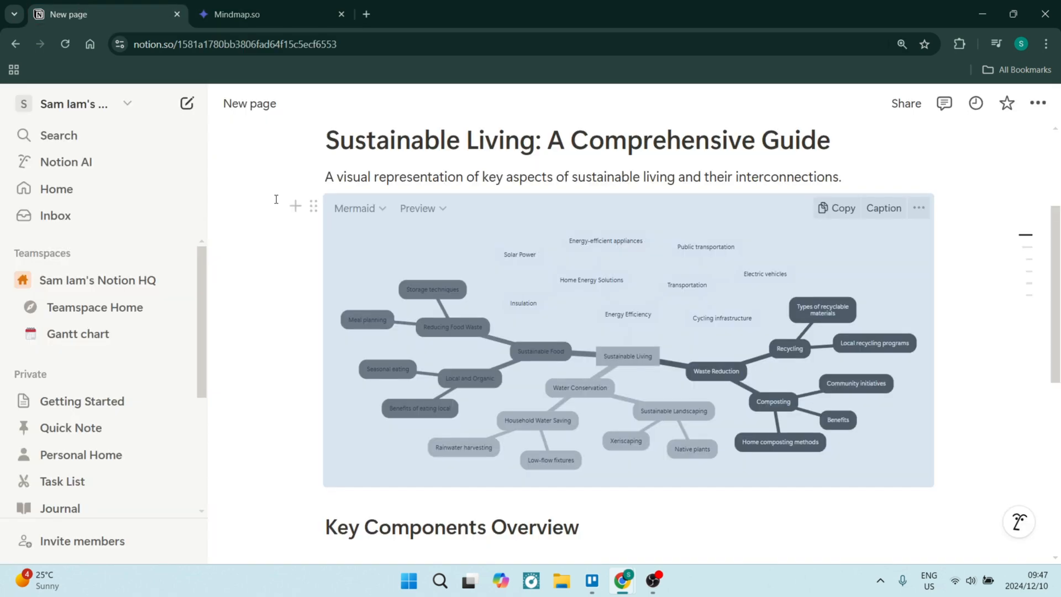
pyautogui.click(271, 15)
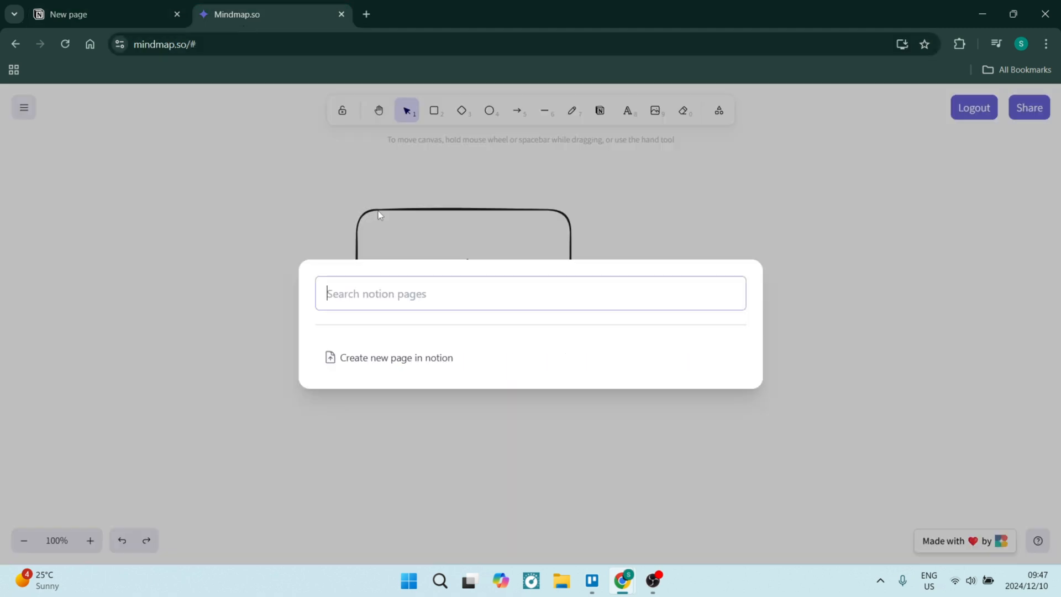
pyautogui.write('new page')
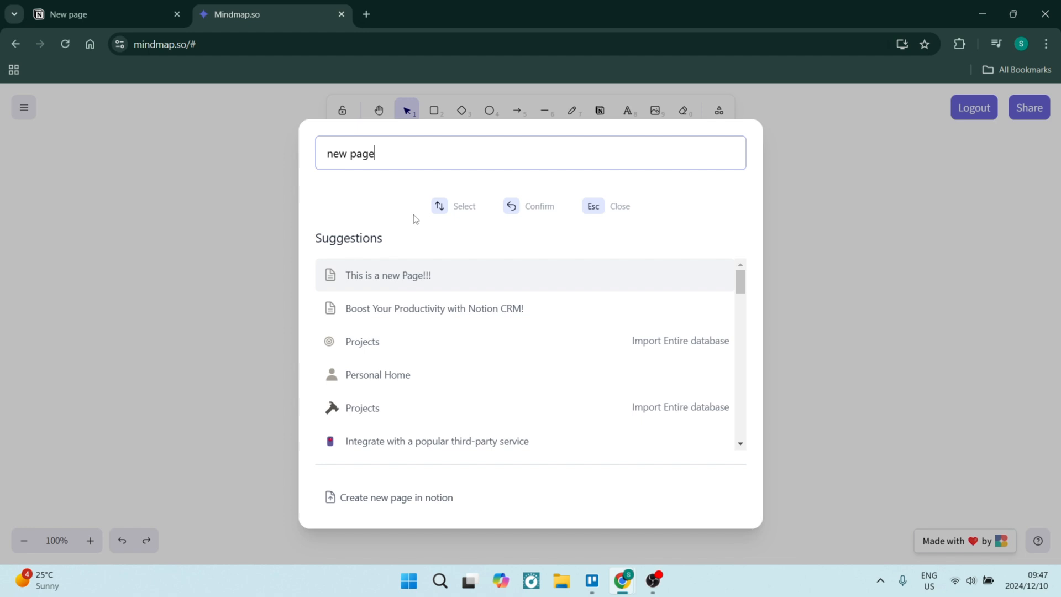
pyautogui.click(389, 275)
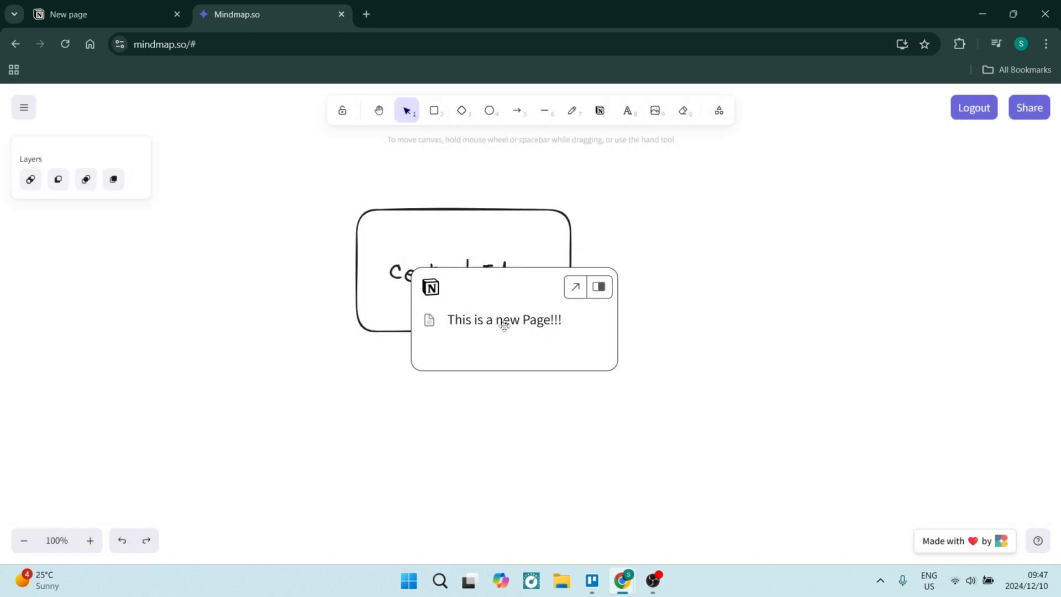
pyautogui.click(514, 319)
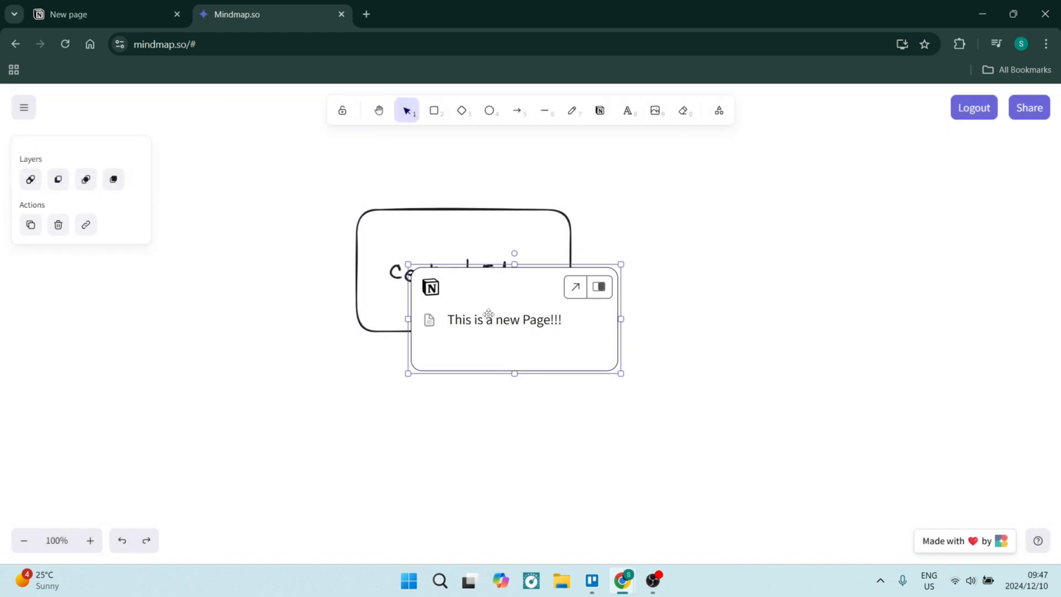
pyautogui.moveTo(514, 319); pyautogui.dragTo(697, 390)
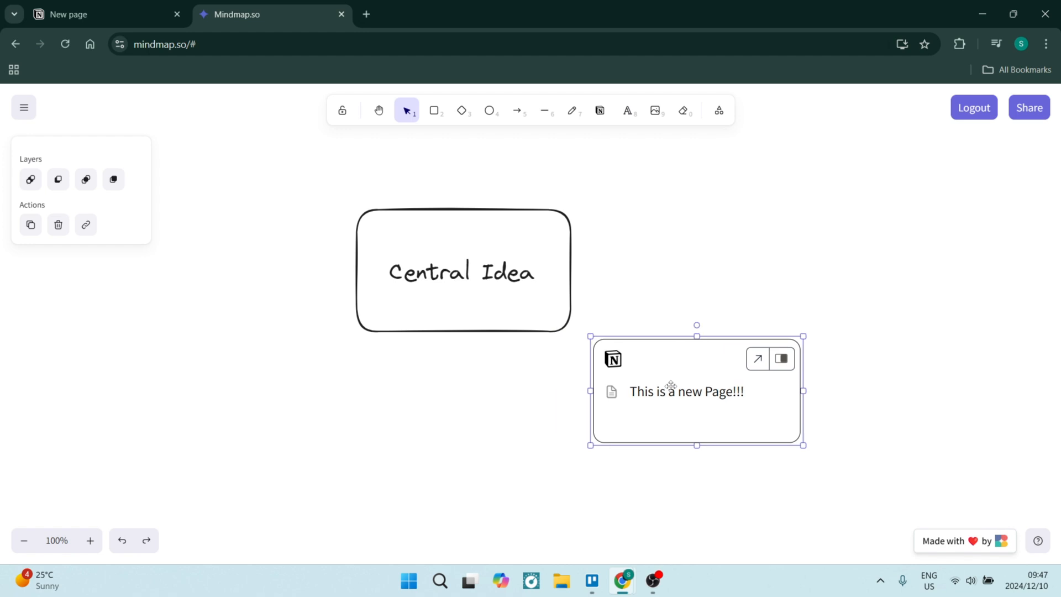
pyautogui.moveTo(607, 372)
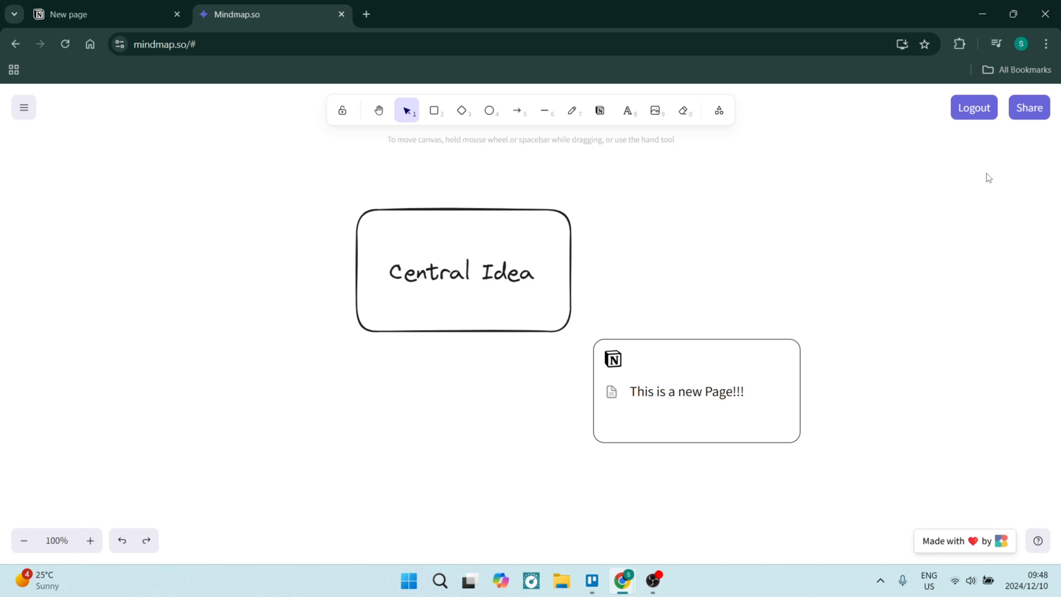
pyautogui.click(1029, 107)
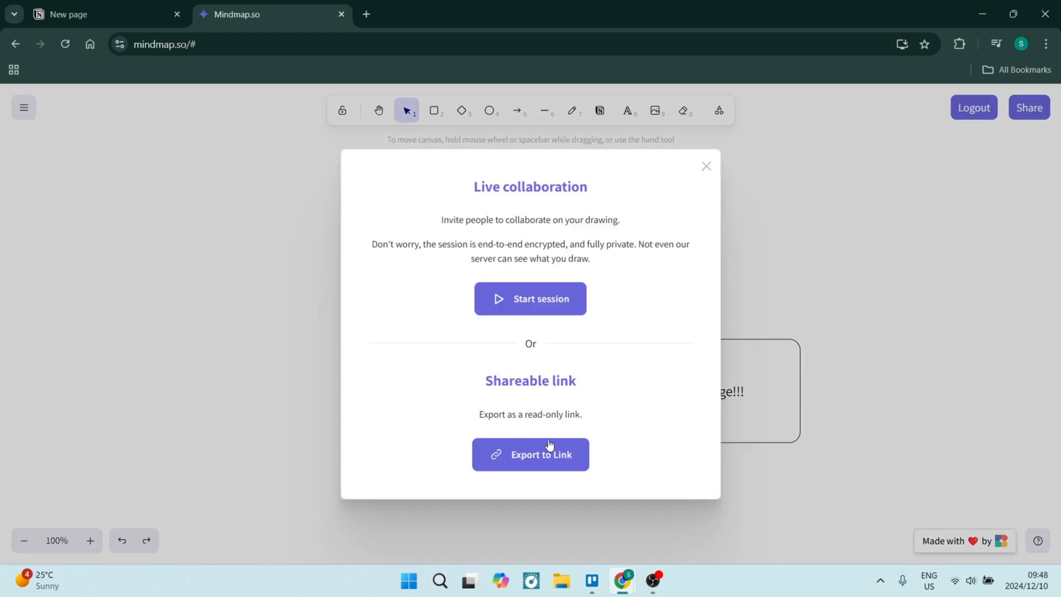
# - Export the board as a read-only link, copy it, and return to the Notion tab
pyautogui.click(530, 455)
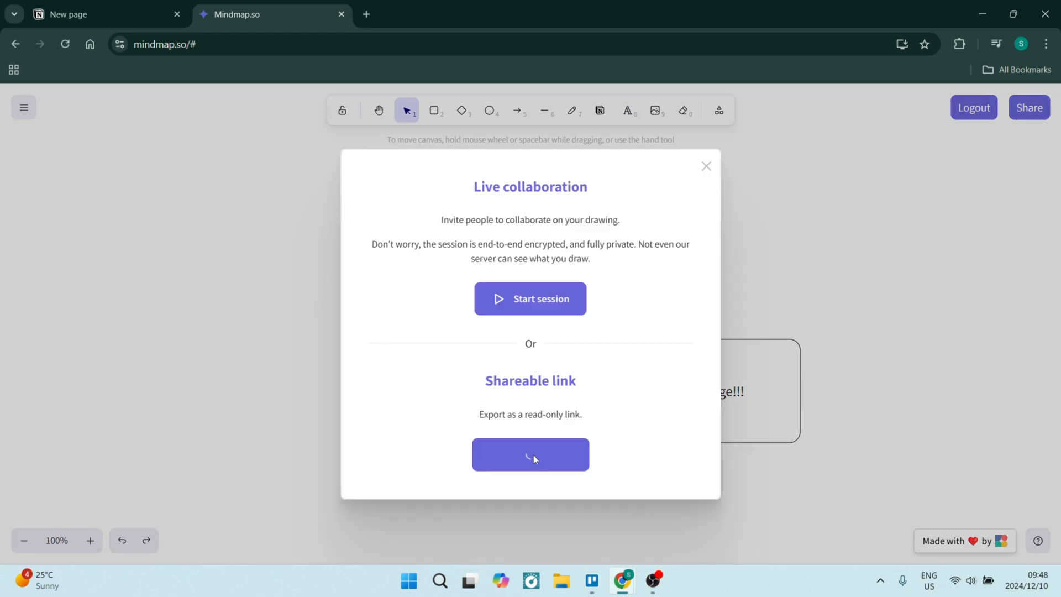
pyautogui.click(529, 454)
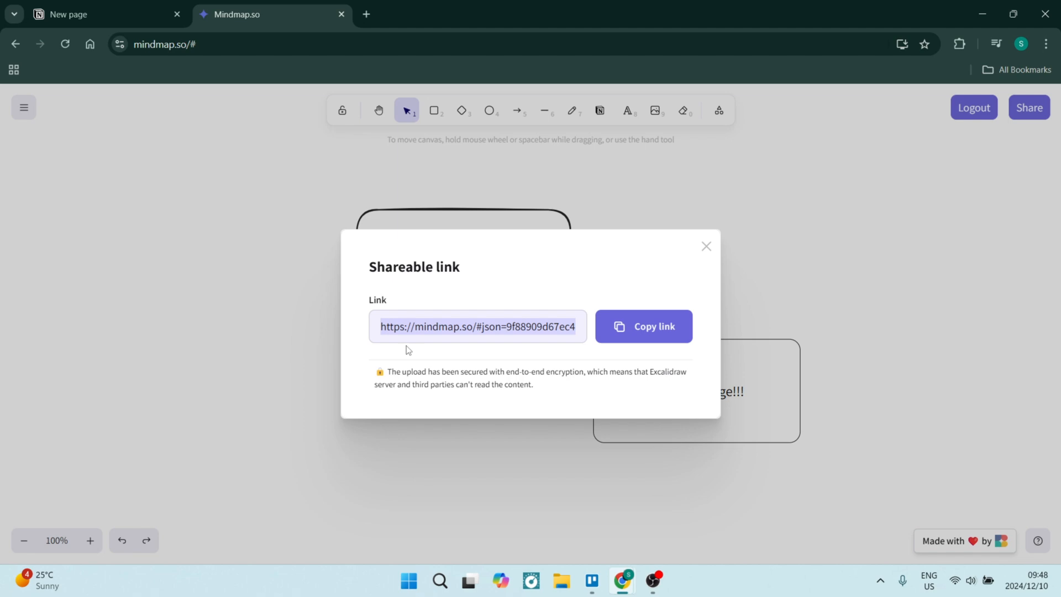
pyautogui.click(105, 14)
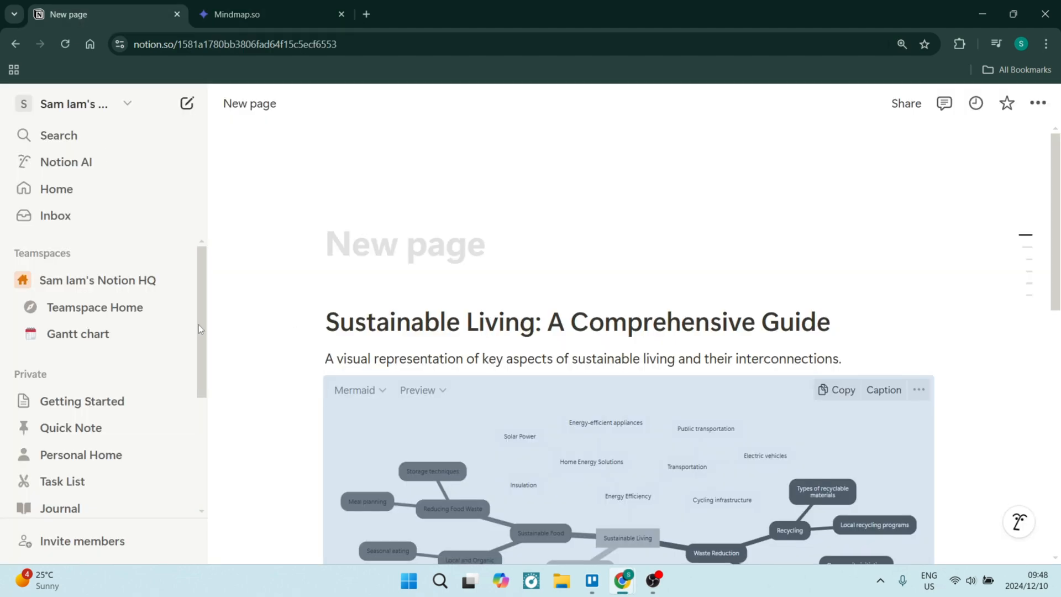
# - Paste the Mindmap.so link at the page end and turn it into an Embed block
pyautogui.scroll(-3)
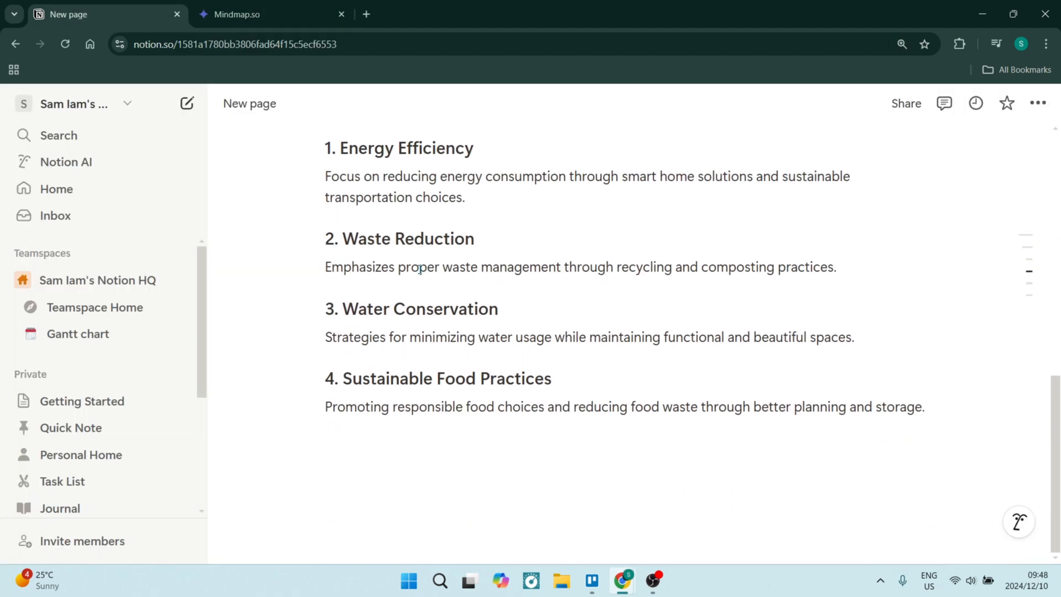
pyautogui.click(455, 433)
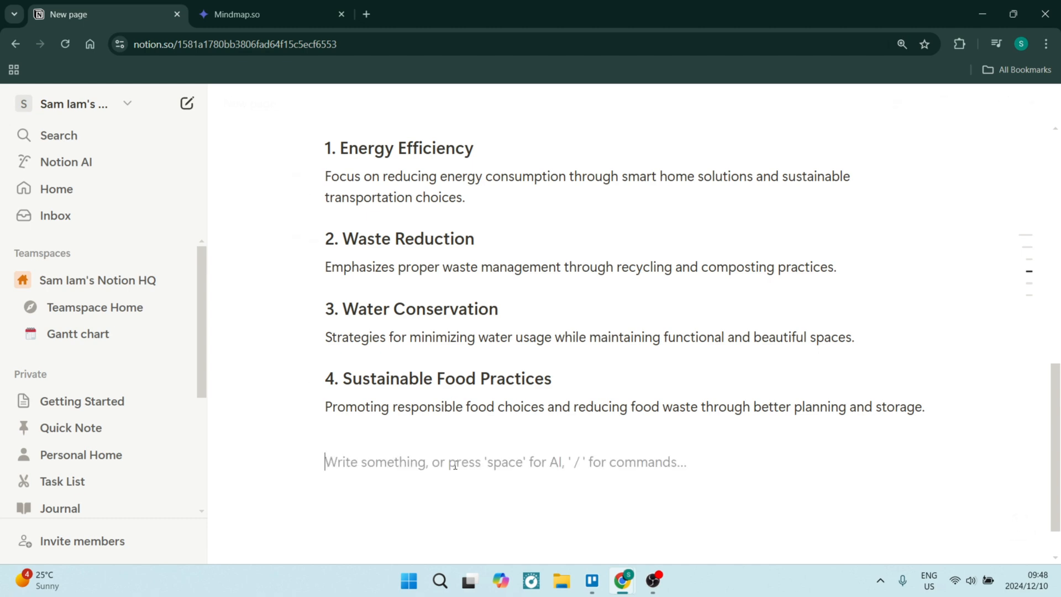
pyautogui.write('https://mindmap.so/#json=9f88909d67ec4180baf744905aa51372,6X1FOuo2ISOvtTCP2ArmQw')
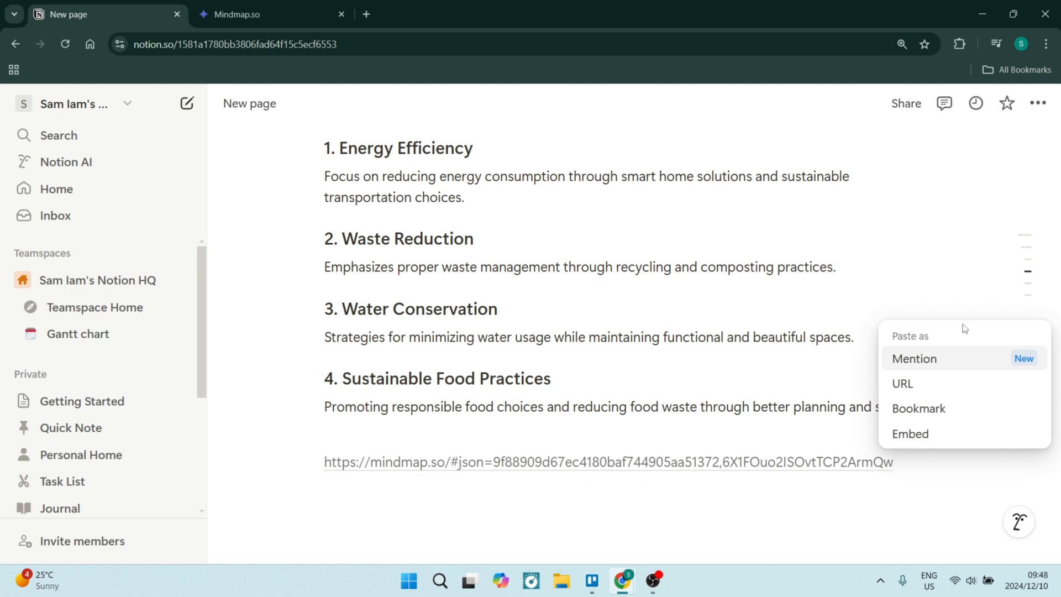
pyautogui.moveTo(919, 408)
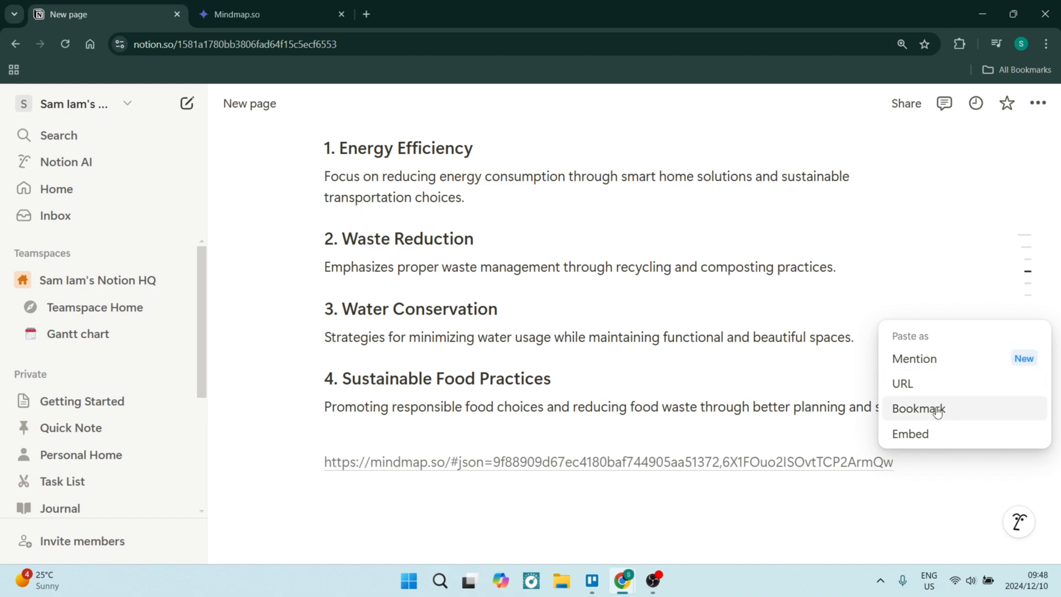
pyautogui.click(919, 409)
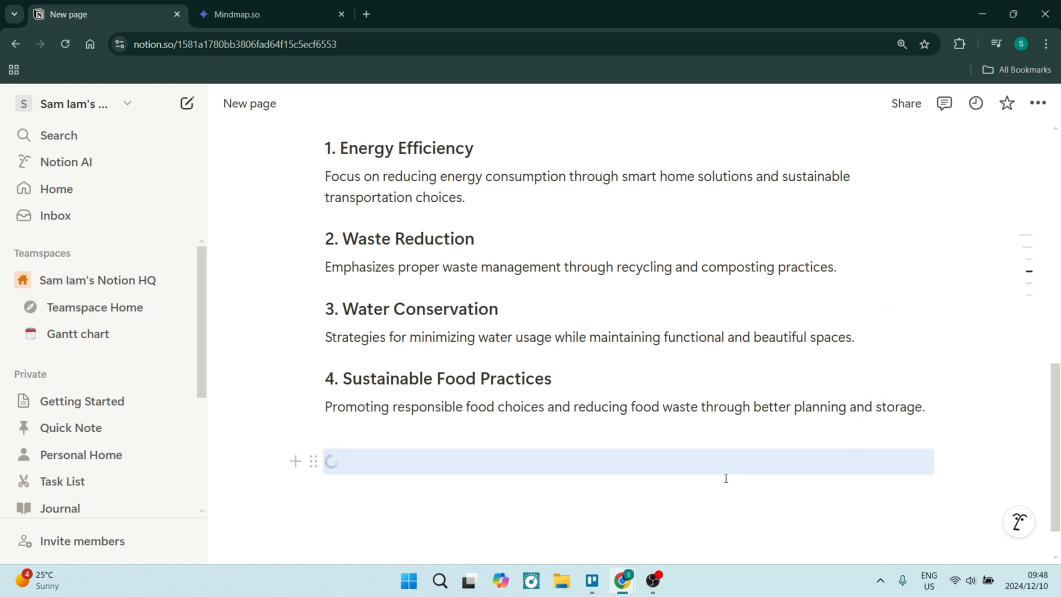
pyautogui.scroll(-3)
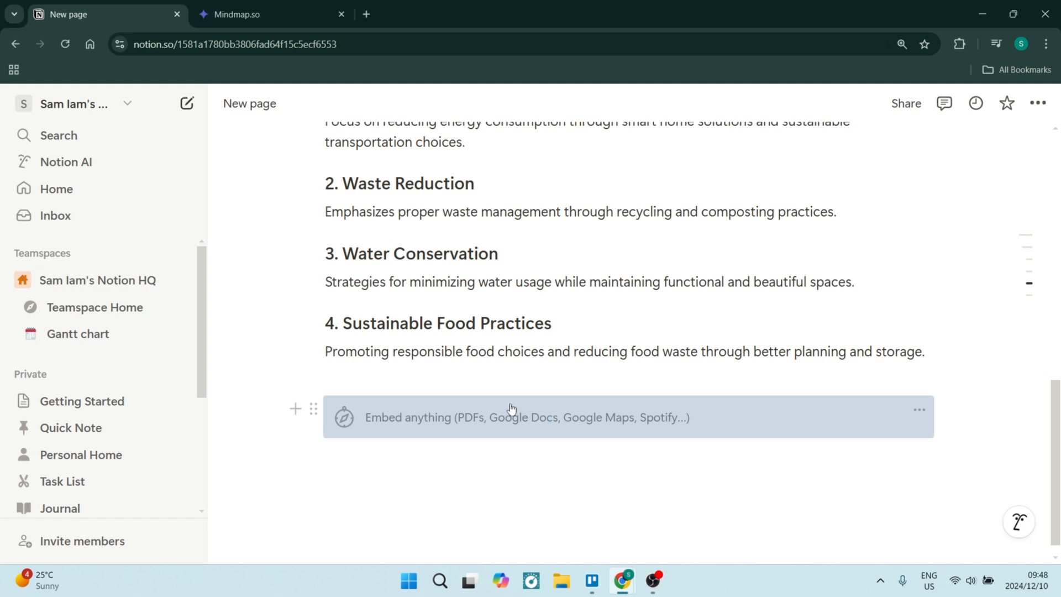